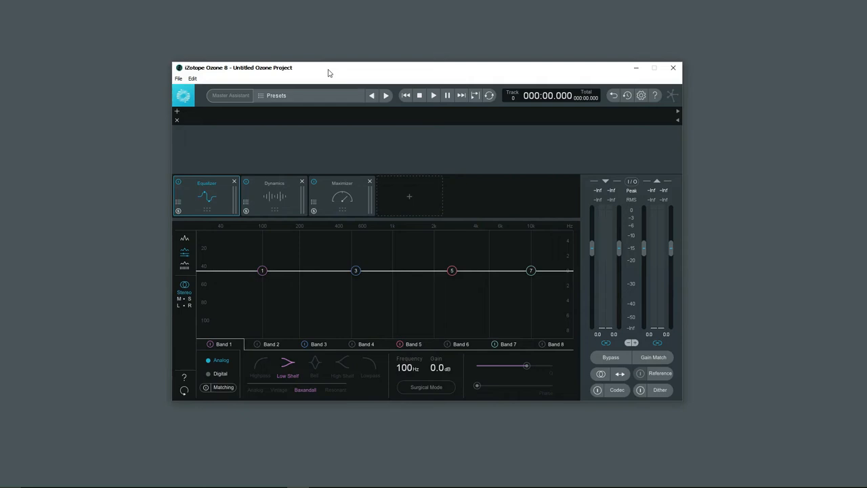
mouse_move(390, 173)
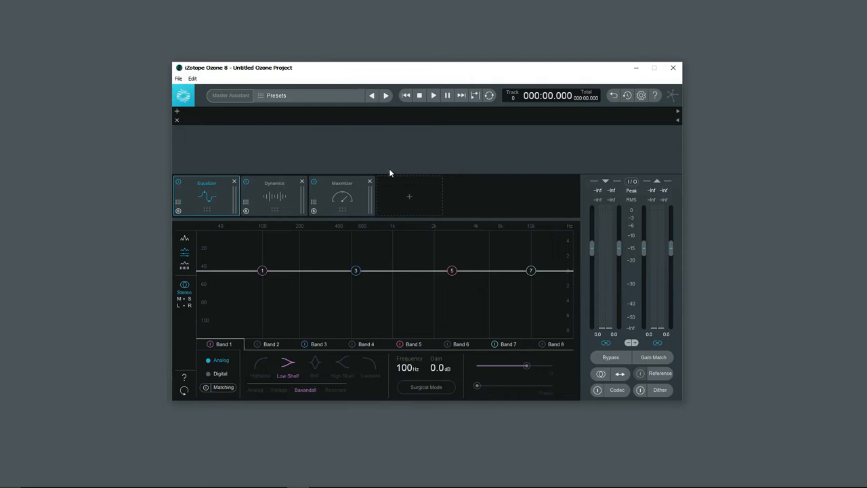
Browse in File Explorer to C:\Program Files (x86)\VstPlugins\Slate Digital x86
left_click(409, 196)
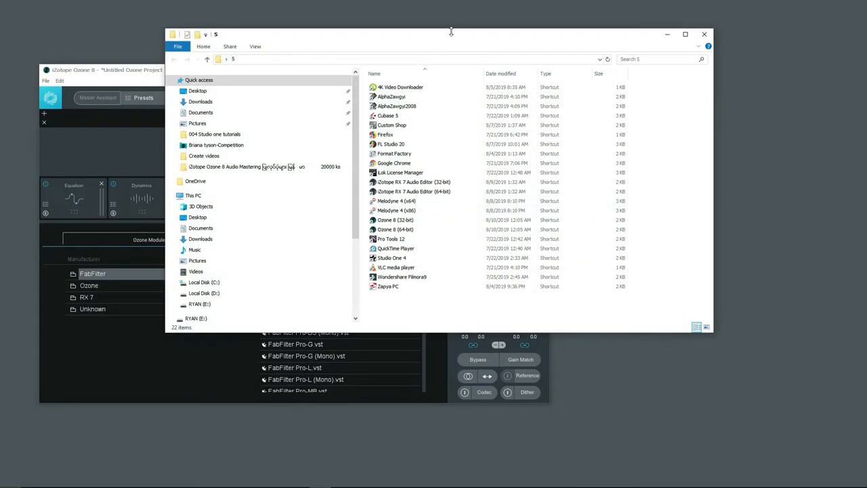
left_click(222, 95)
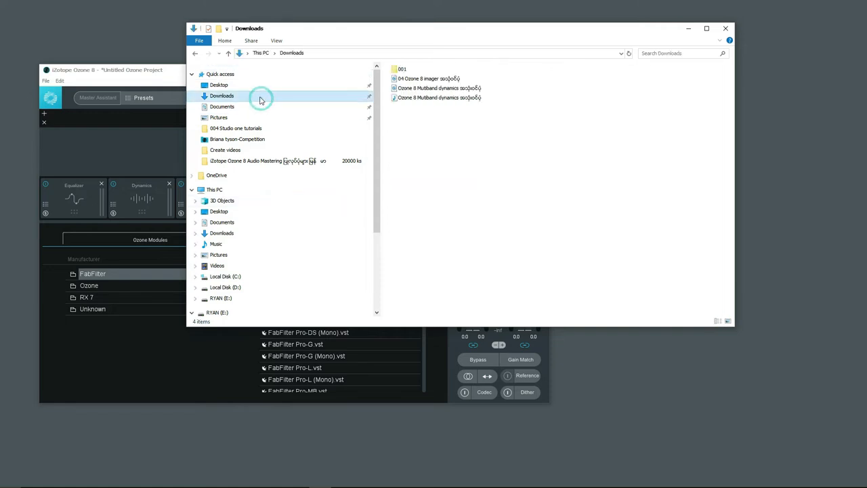
mouse_move(105, 256)
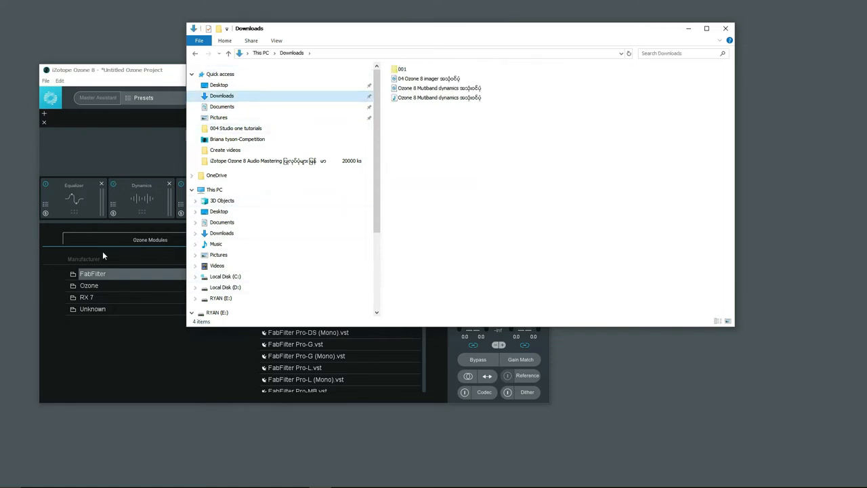
mouse_move(269, 263)
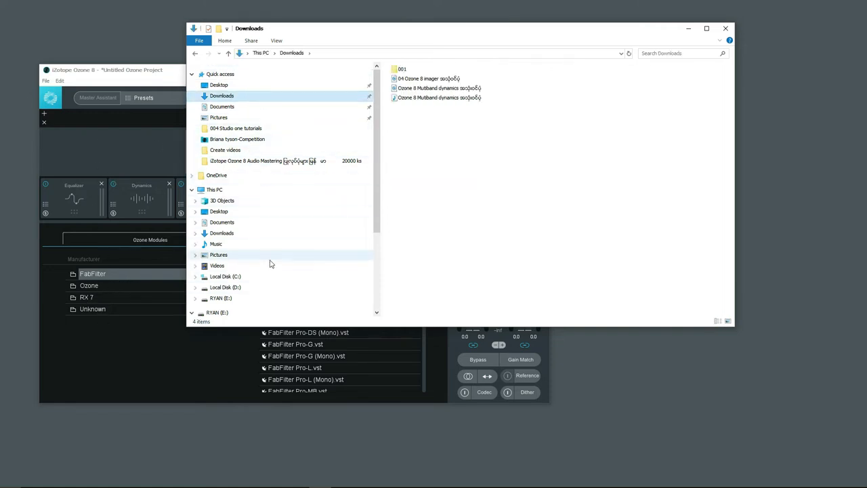
left_click(219, 275)
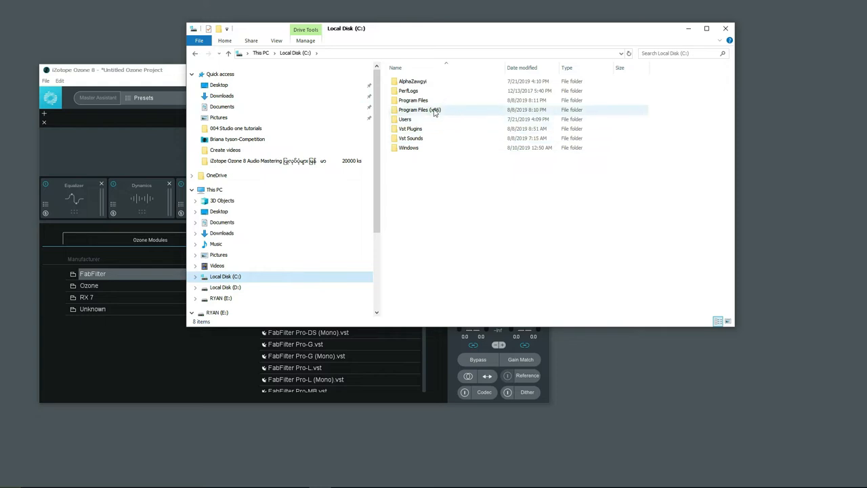
double_click(418, 109)
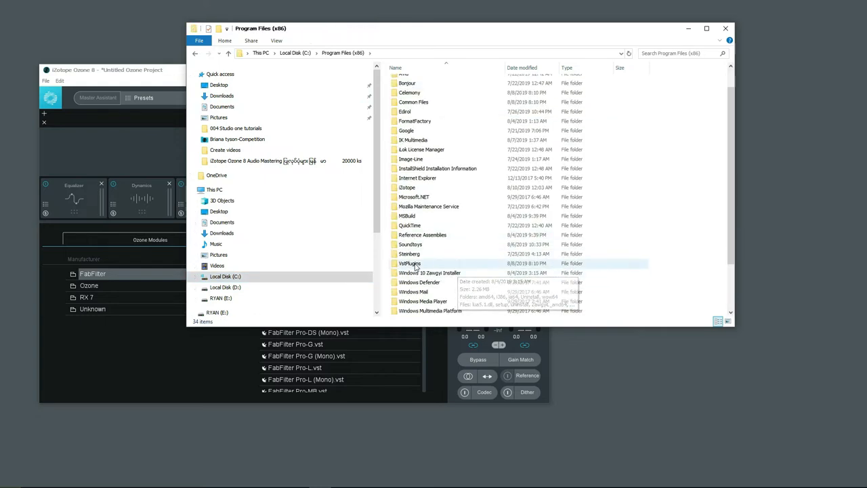
double_click(409, 263)
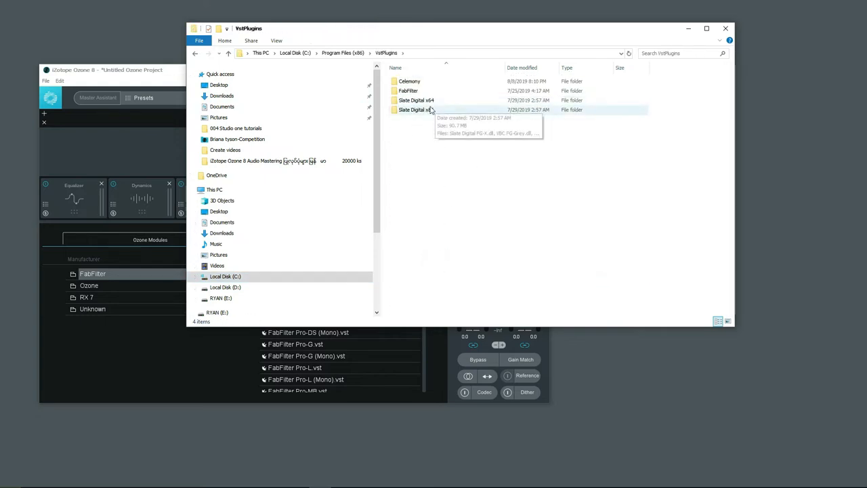
mouse_move(443, 113)
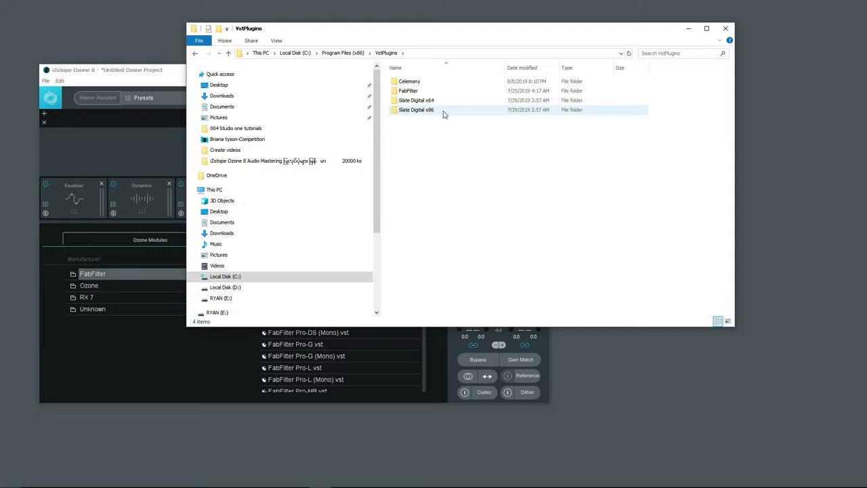
double_click(416, 109)
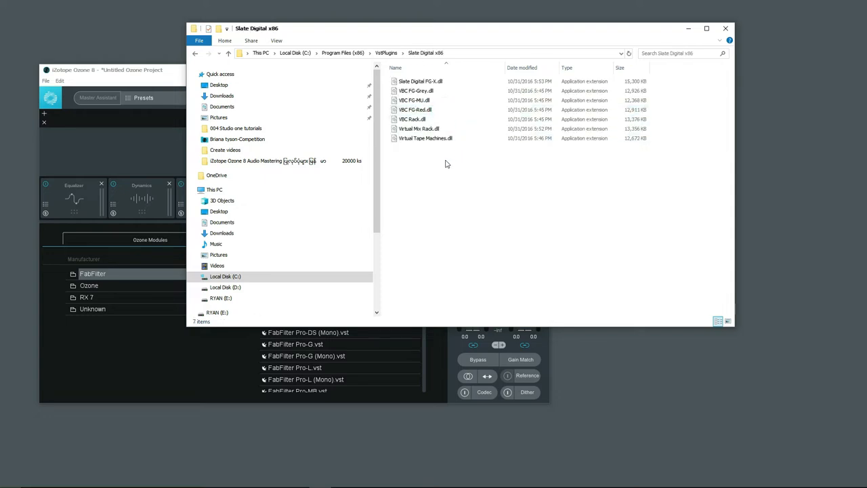
mouse_move(472, 181)
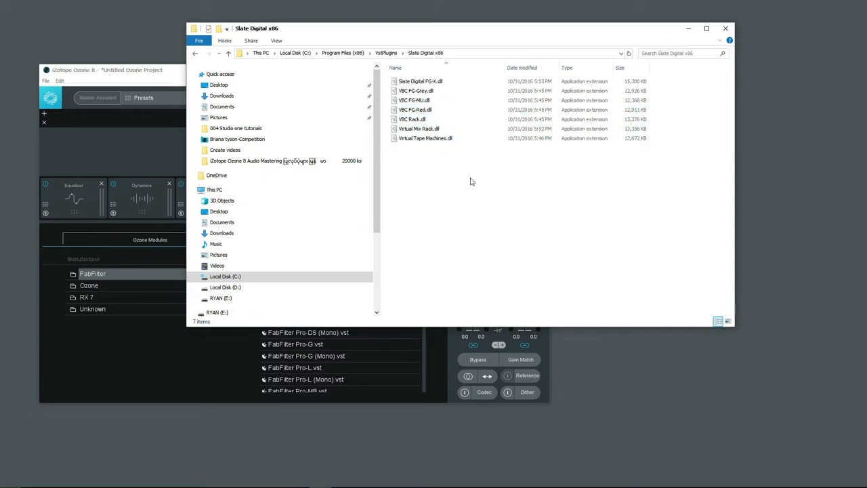
mouse_move(157, 81)
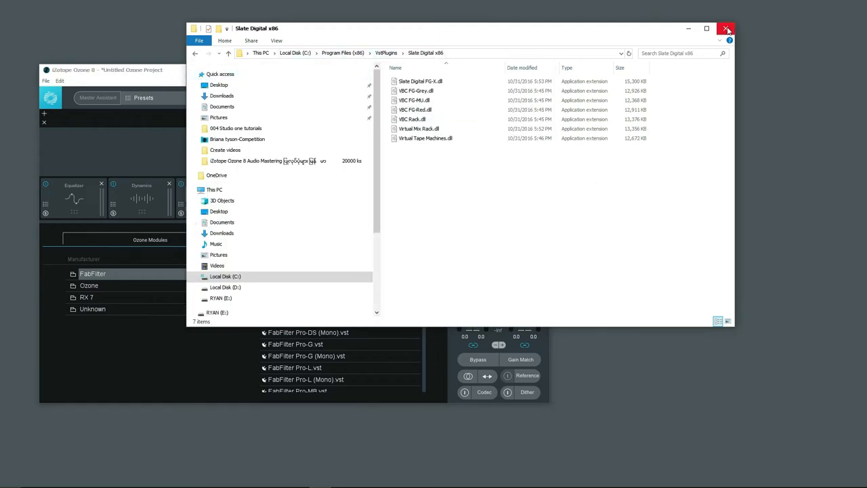
Close File Explorer and bring up Ozone's plug-in list and scanning options
left_click(726, 29)
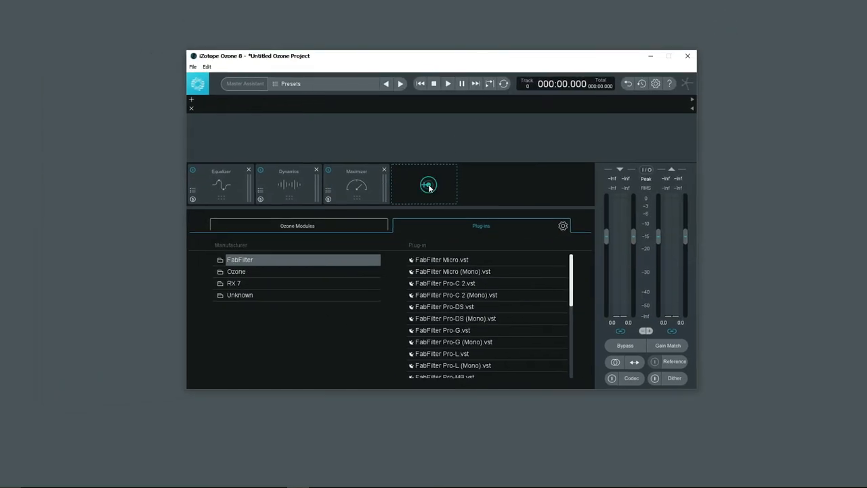
left_click(296, 225)
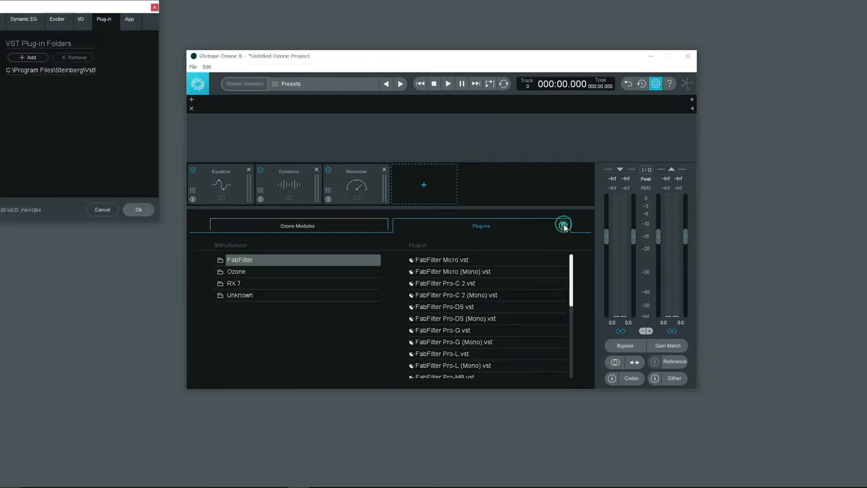
left_click(563, 225)
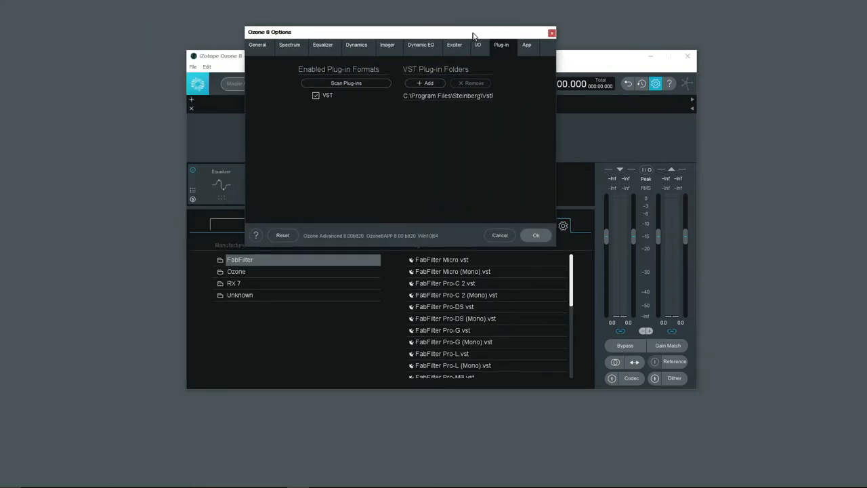
Add C:\Program Files (x86)\VstPlugins as a VST plug-in folder, then reopen the options
left_click_drag(403, 32, 442, 47)
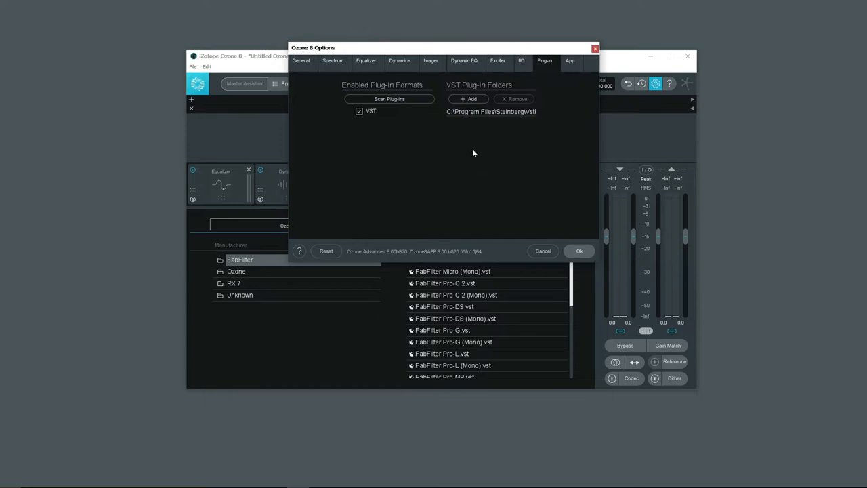
left_click(469, 99)
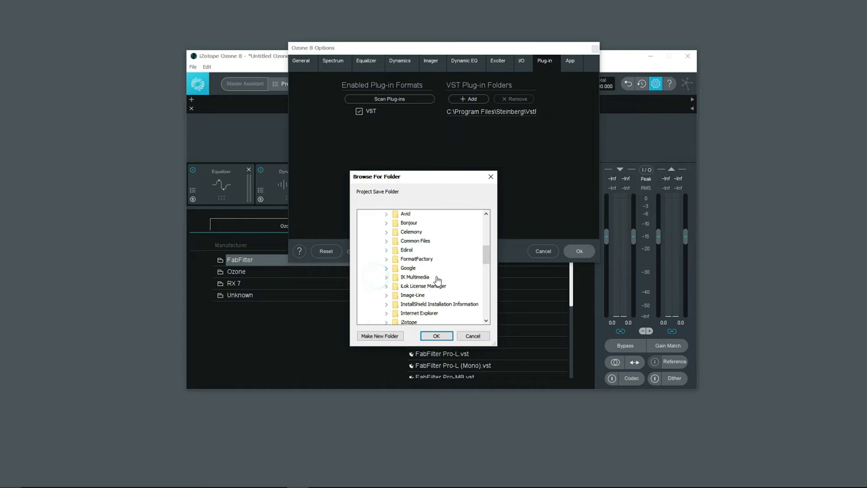
left_click(387, 276)
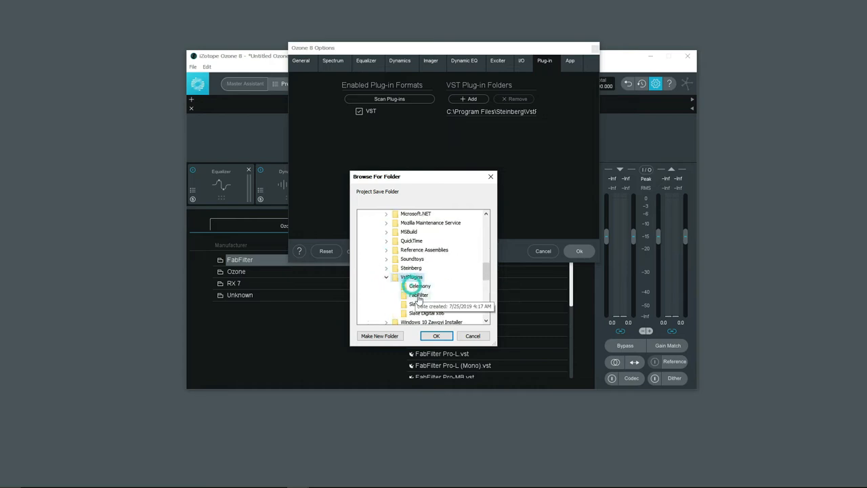
left_click(436, 336)
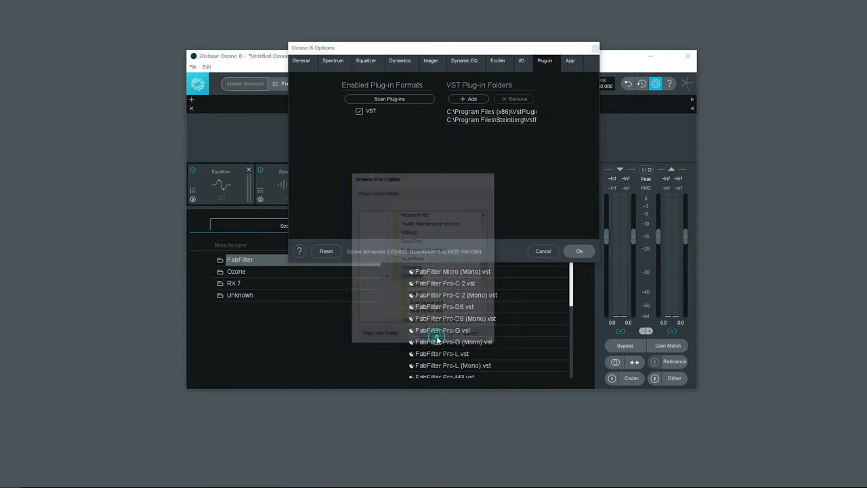
left_click(579, 250)
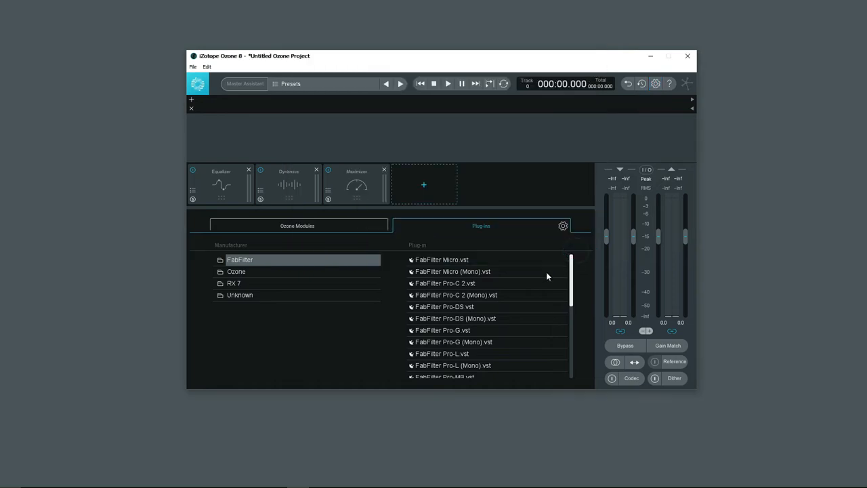
mouse_move(387, 243)
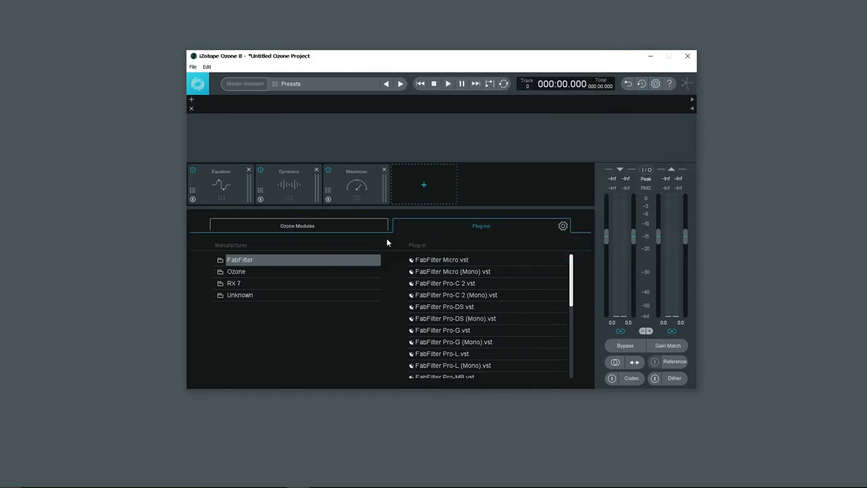
left_click(563, 225)
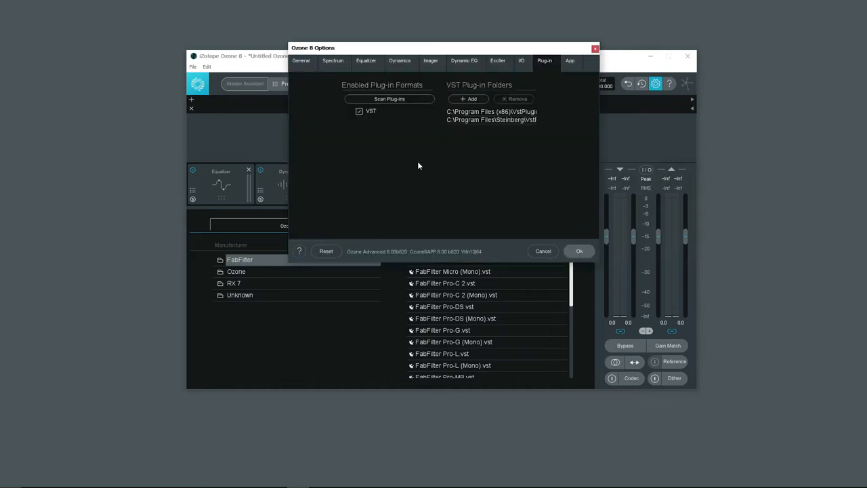
Scan plug-ins to add Slate Digital, VBC and Virtual, then close the options
left_click(389, 99)
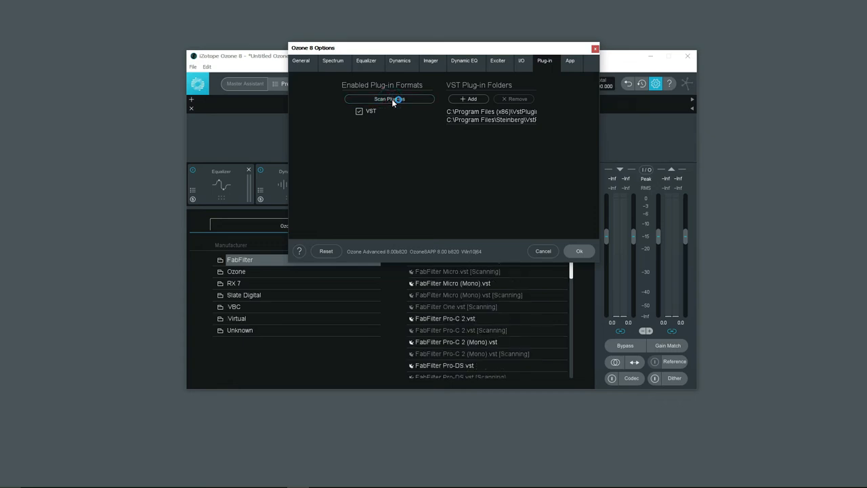
mouse_move(391, 99)
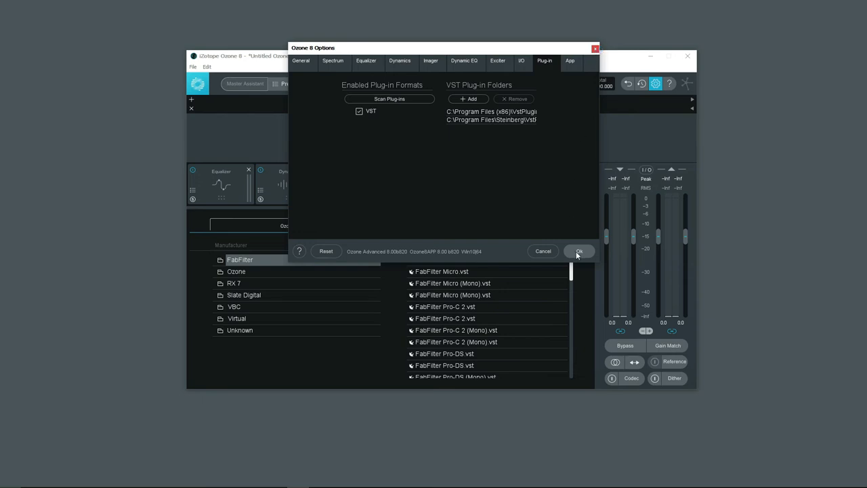
left_click(579, 251)
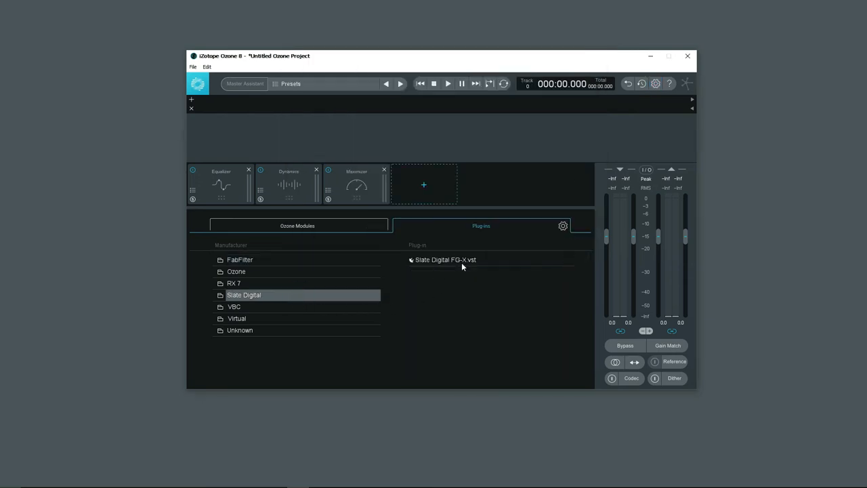
Load Virtual Tape Machines.vst from the Virtual manufacturer folder
left_click(236, 318)
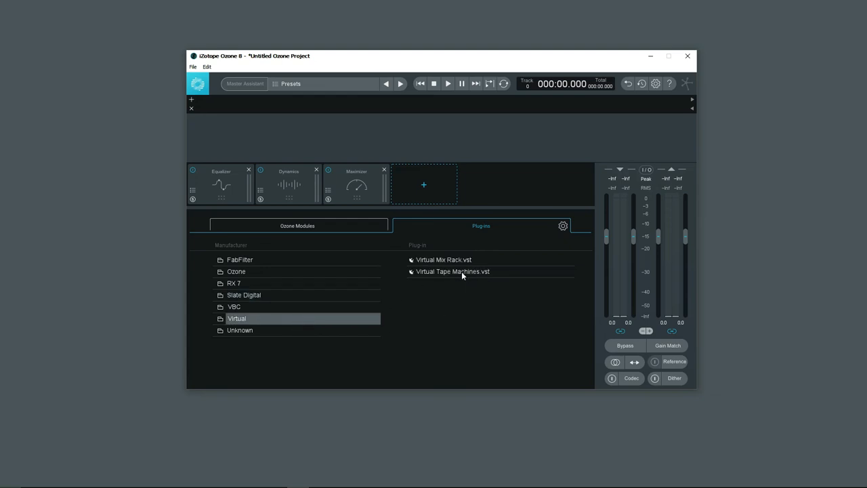
mouse_move(455, 273)
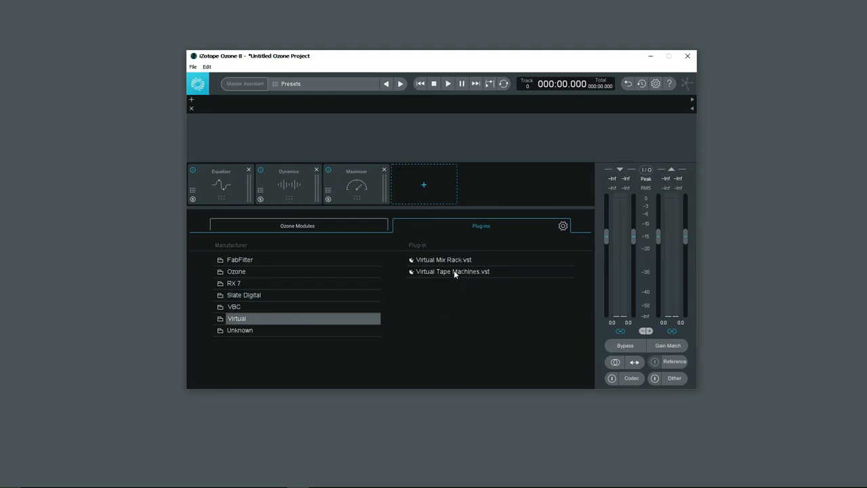
double_click(452, 271)
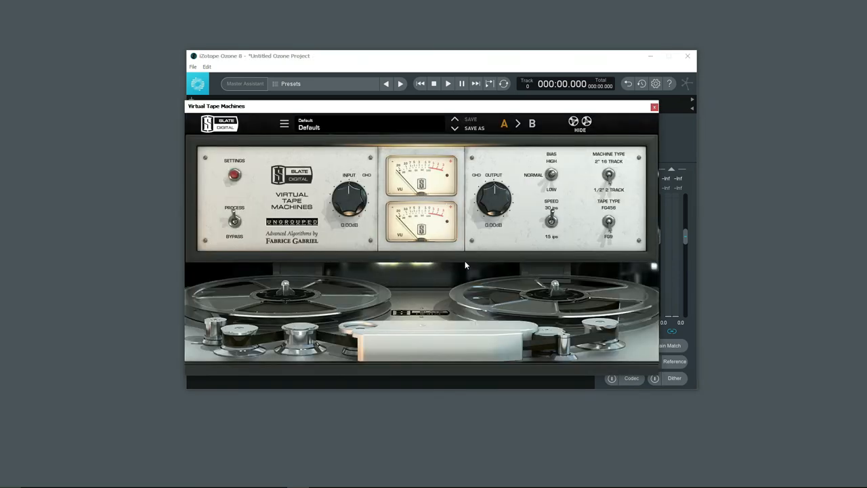